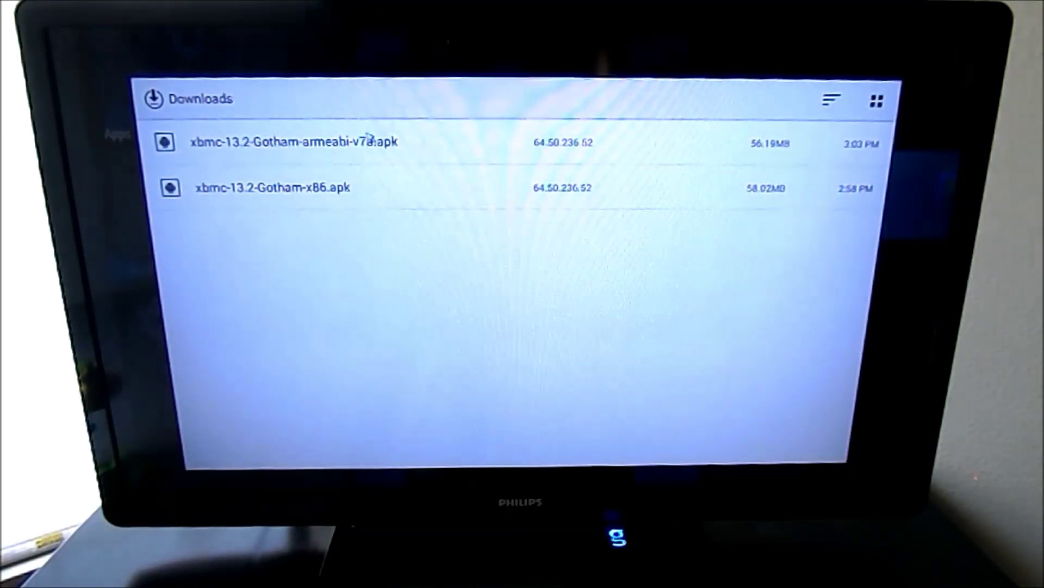
# Step: Install the xbmc-13.2-Gotham-armeabi-v7a.apk package from Downloads
pyautogui.click(292, 140)
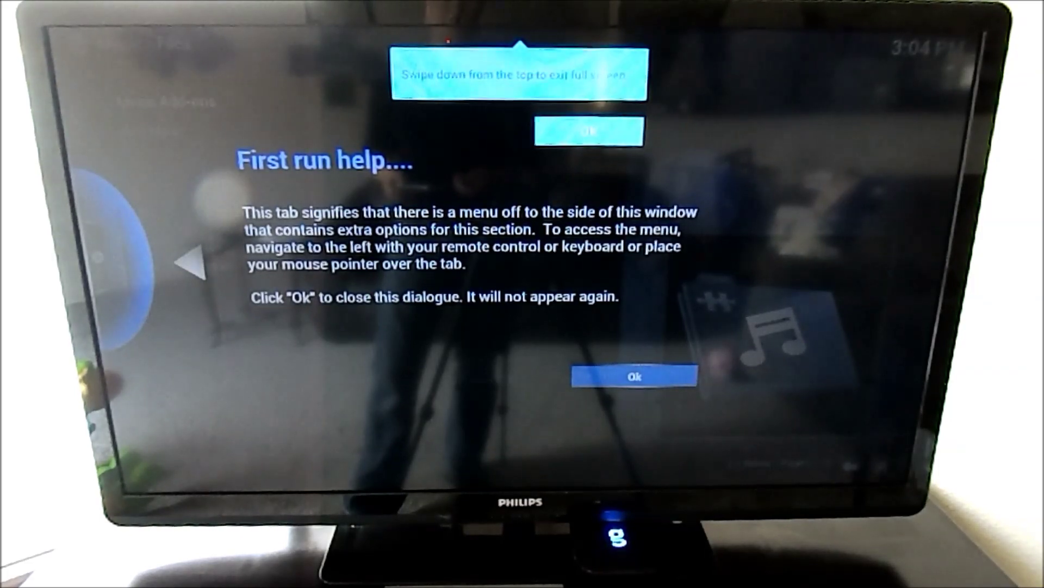
# Step: Dismiss XBMC's first-run help dialog to reach the home menu
pyautogui.click(634, 375)
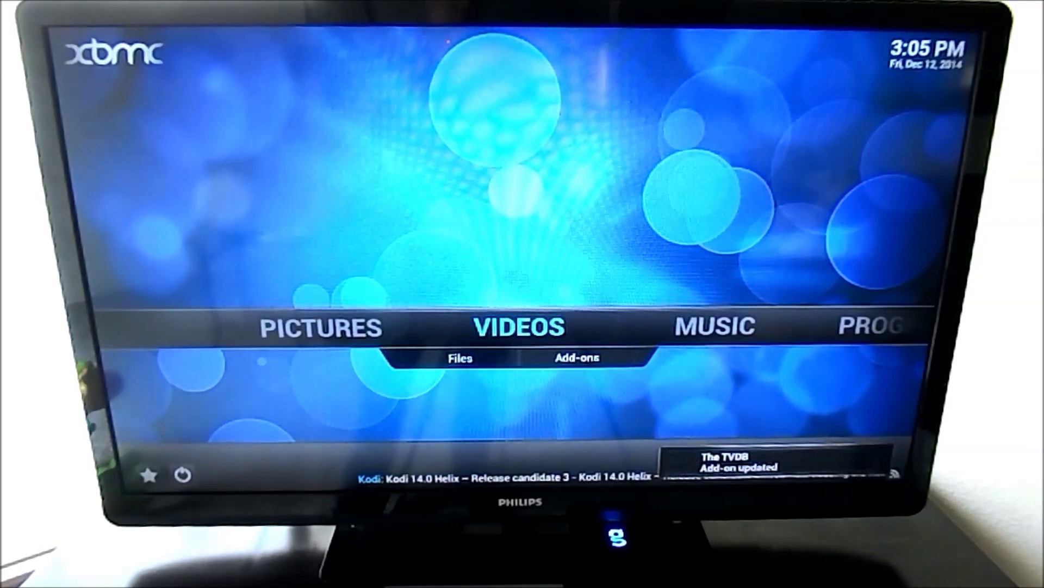
# Step: Exit XBMC to the Matricom launcher and bring the Apps row into view
pyautogui.press('Left')
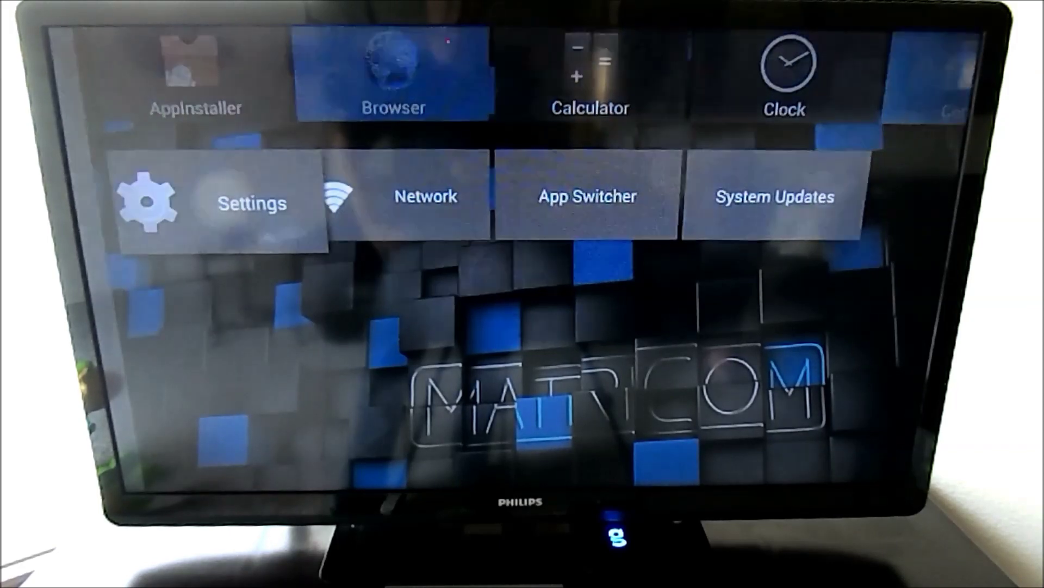
pyautogui.click(252, 203)
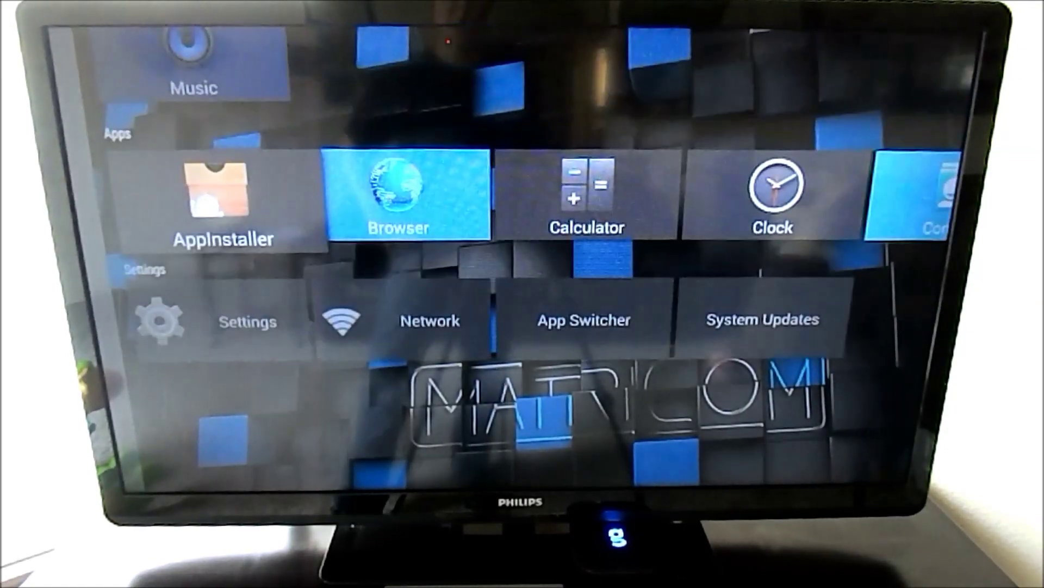
# Step: Browse the launcher to the Videos row and launch the XBMC tile
pyautogui.click(585, 196)
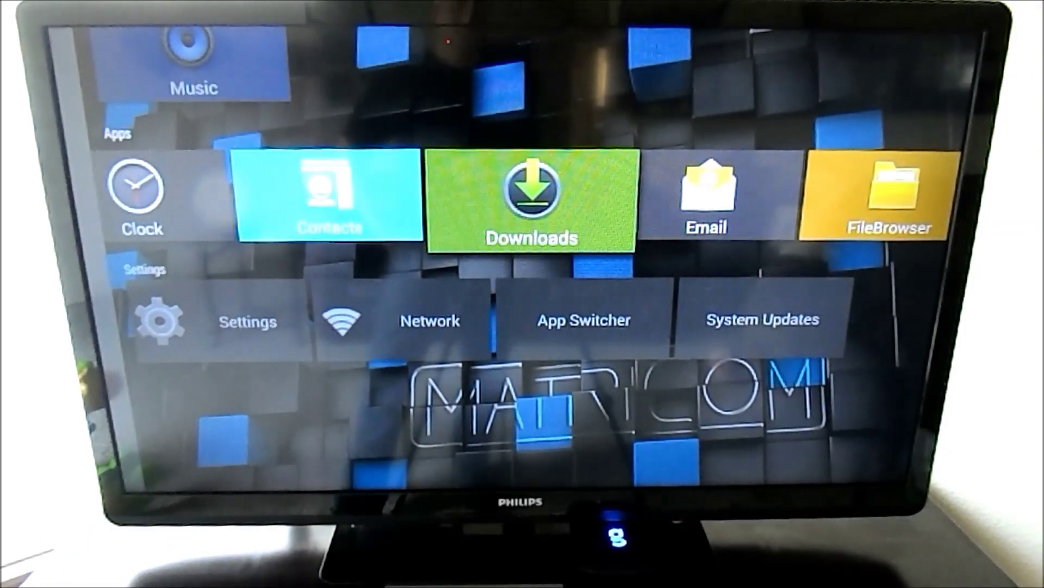
pyautogui.click(531, 200)
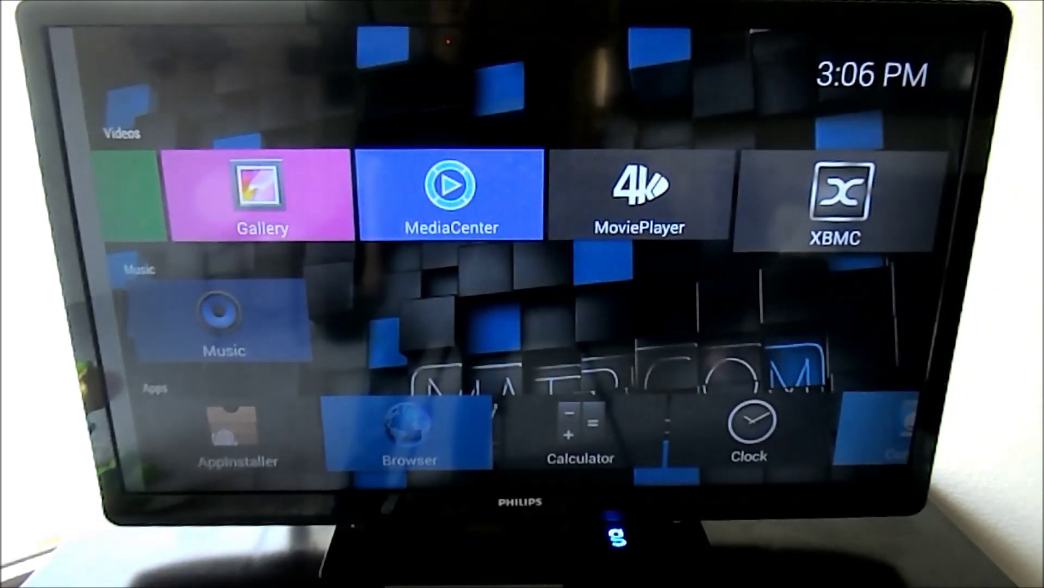
pyautogui.click(842, 203)
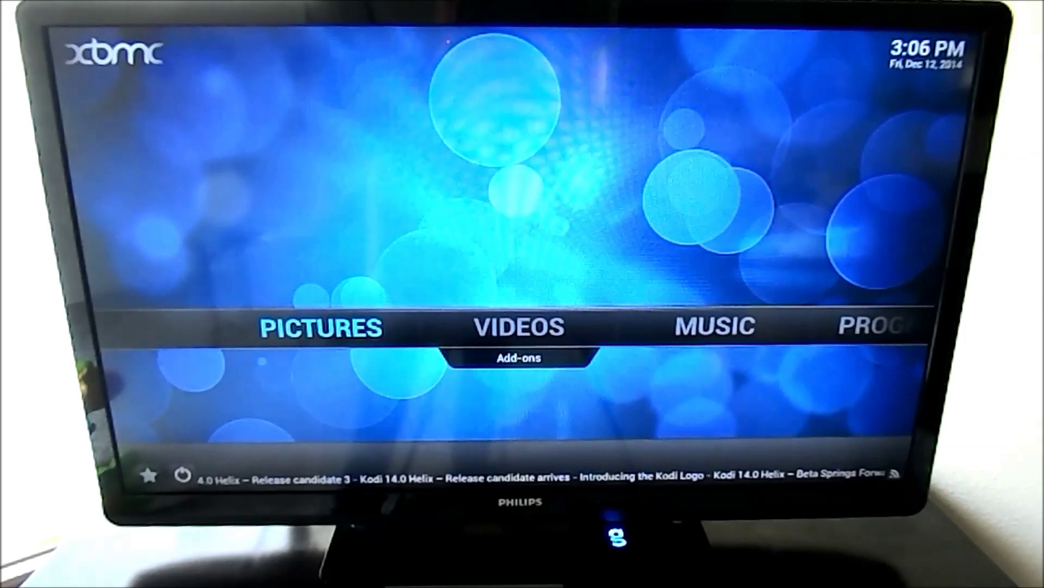